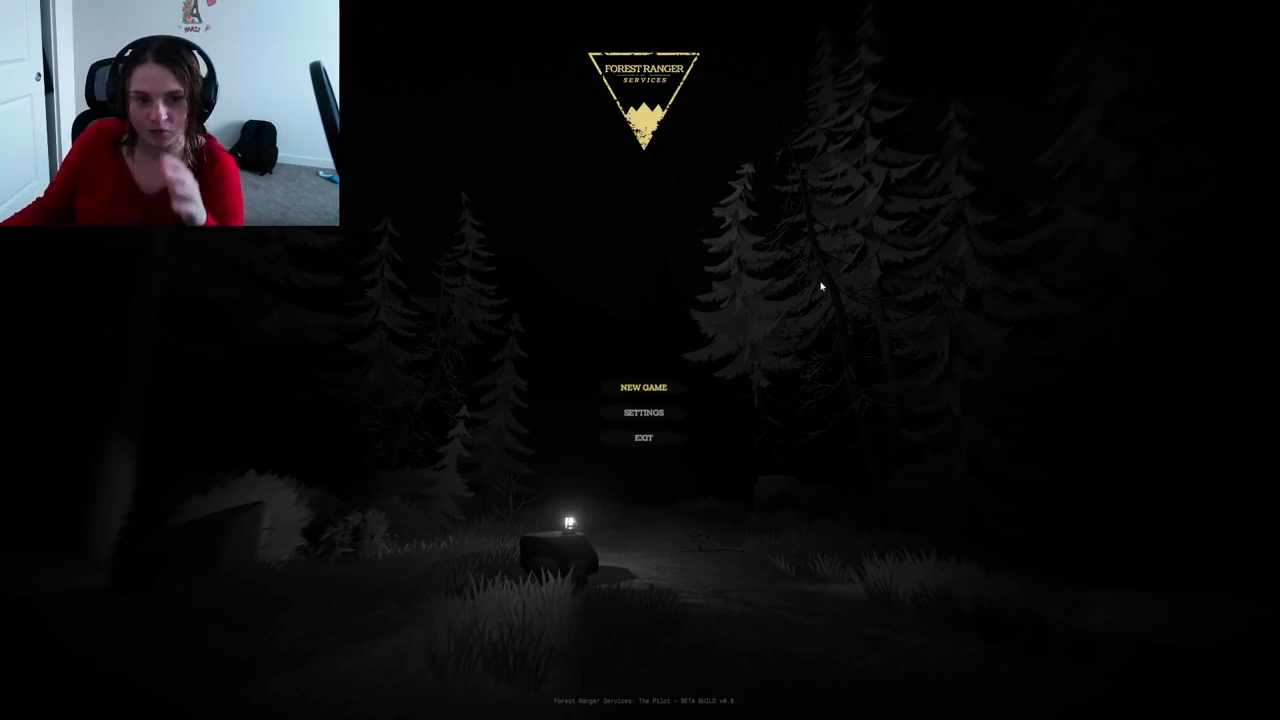
pyautogui.click(642, 388)
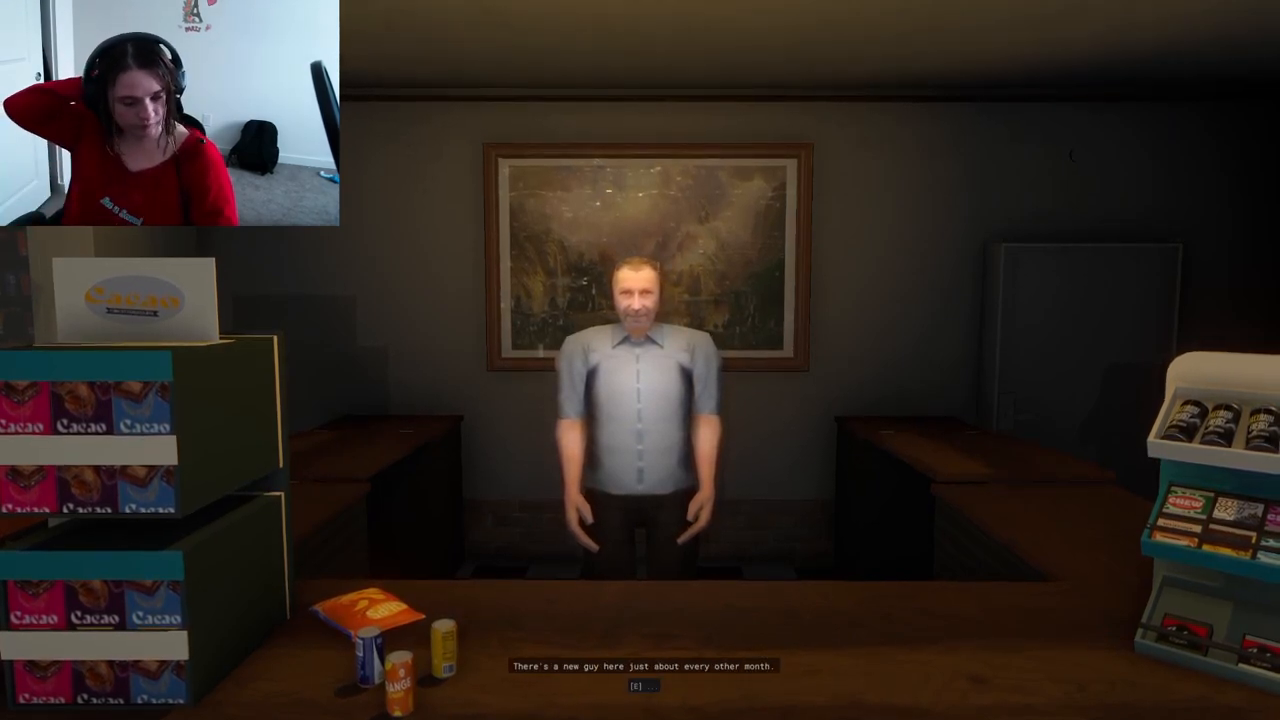
pyautogui.press('e')
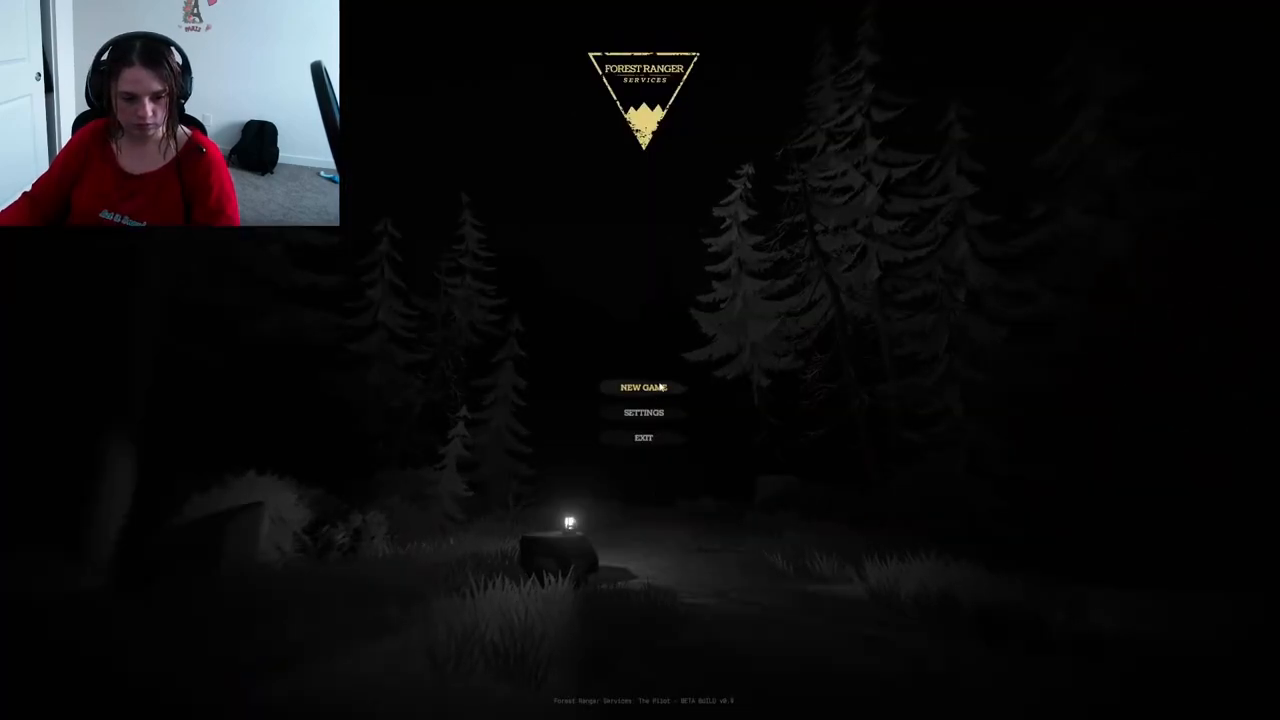
pyautogui.click(643, 387)
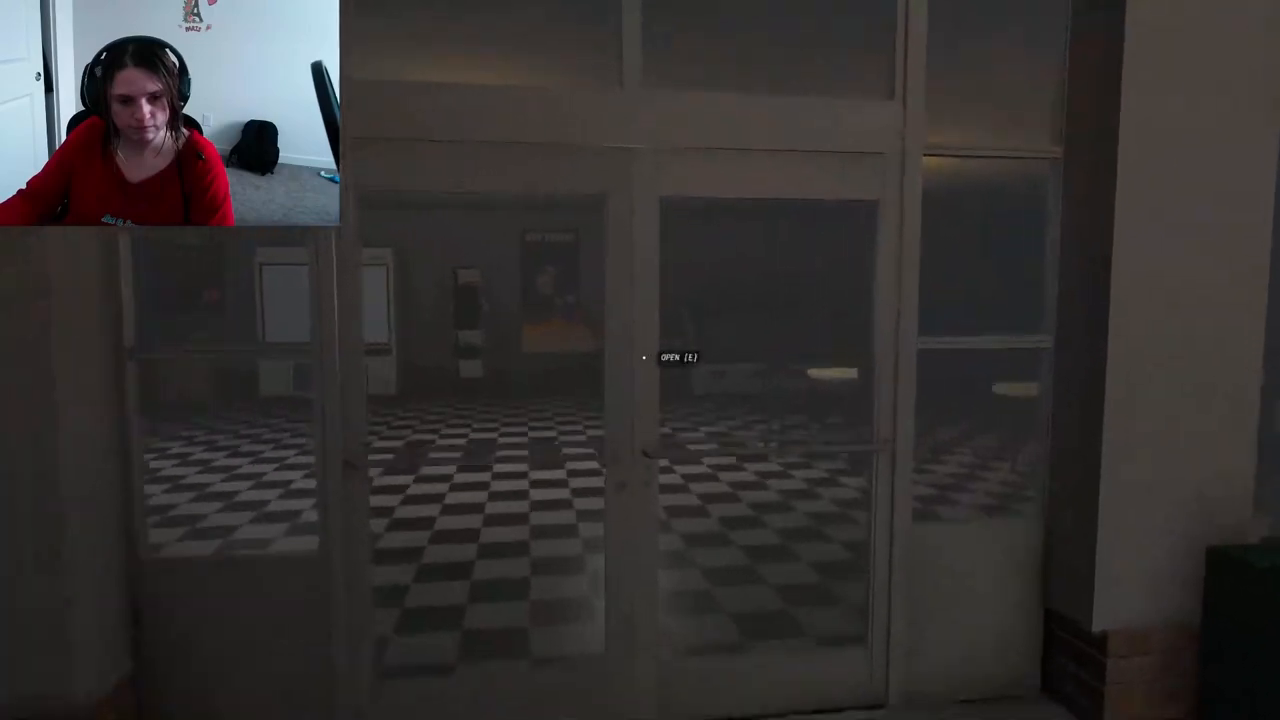
pyautogui.press('e')
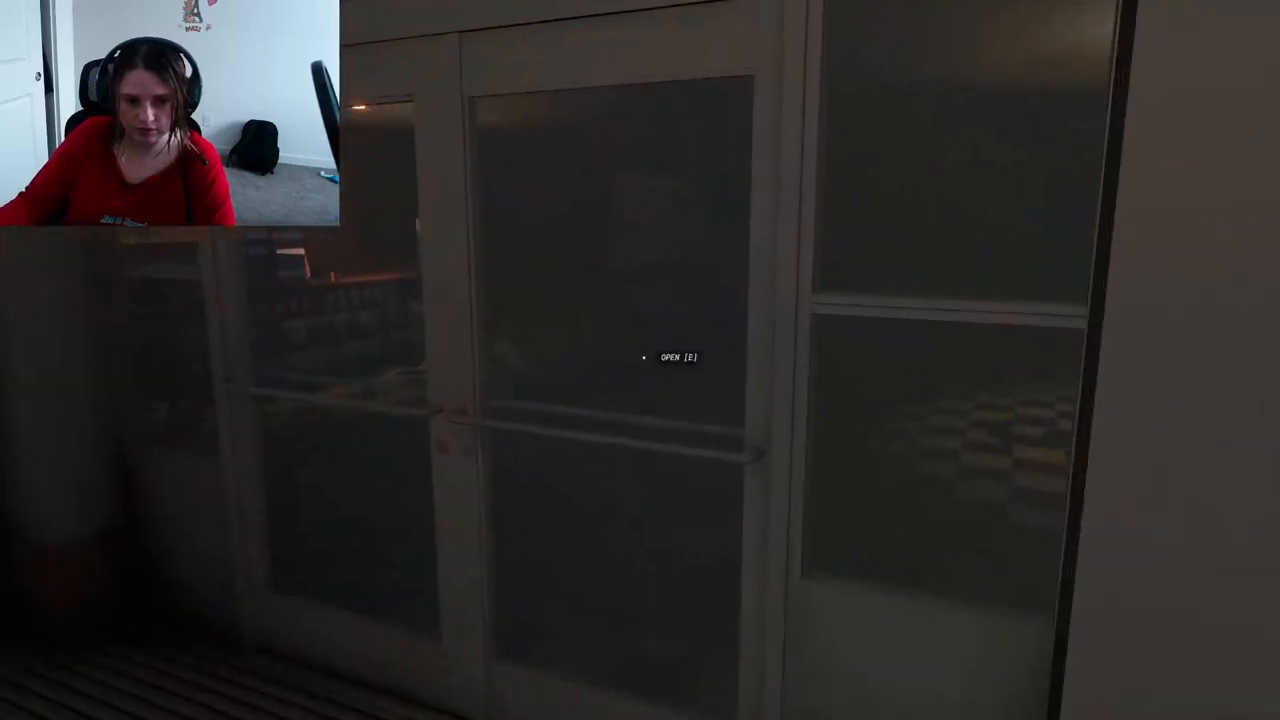
pyautogui.press('e')
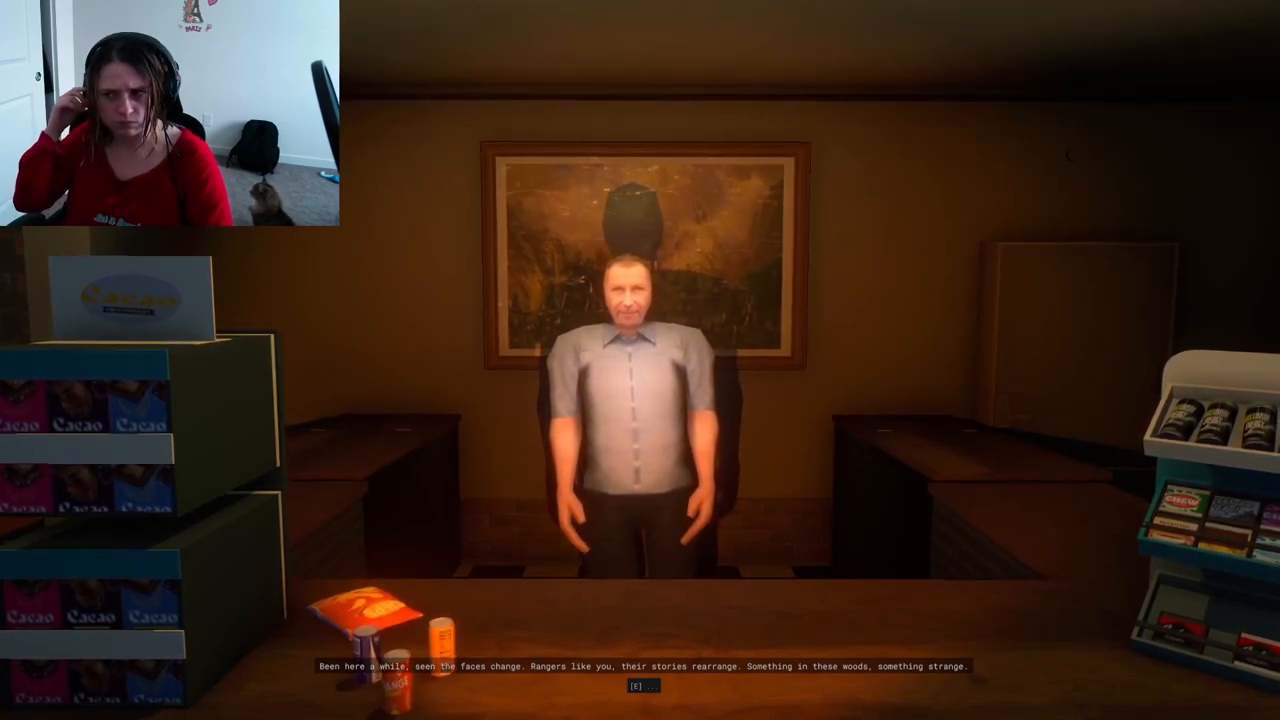
pyautogui.press('e')
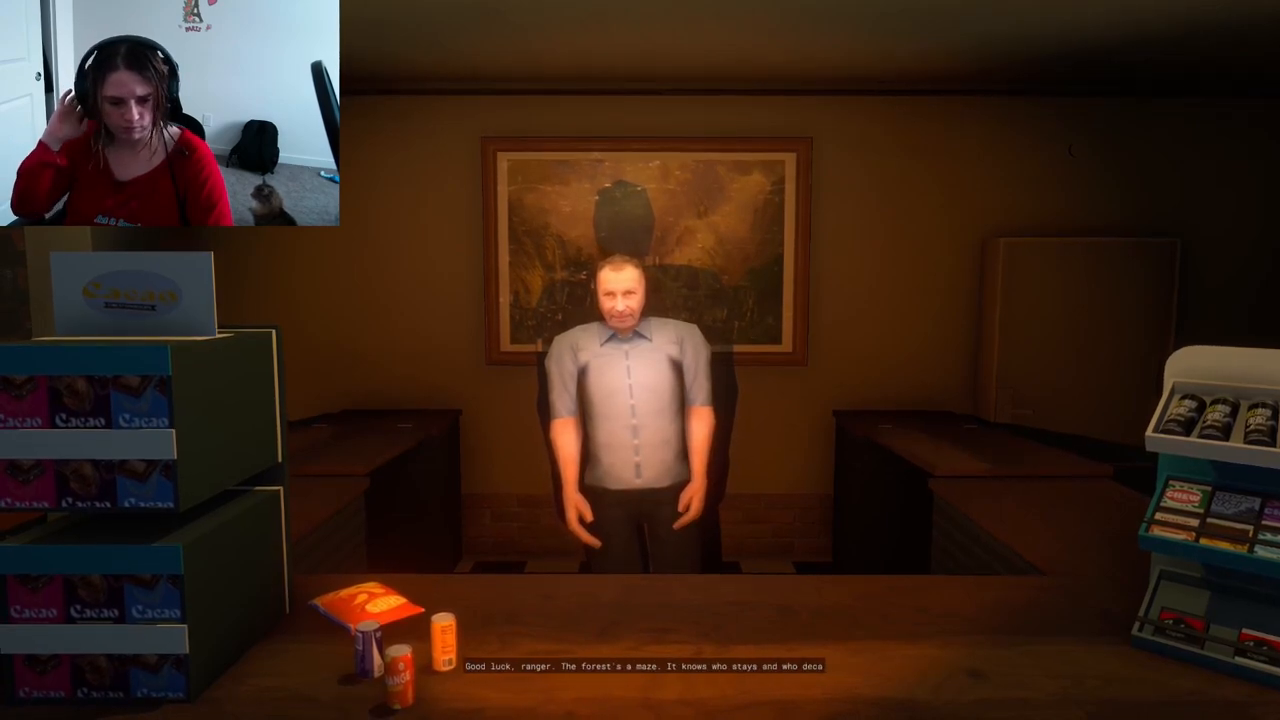